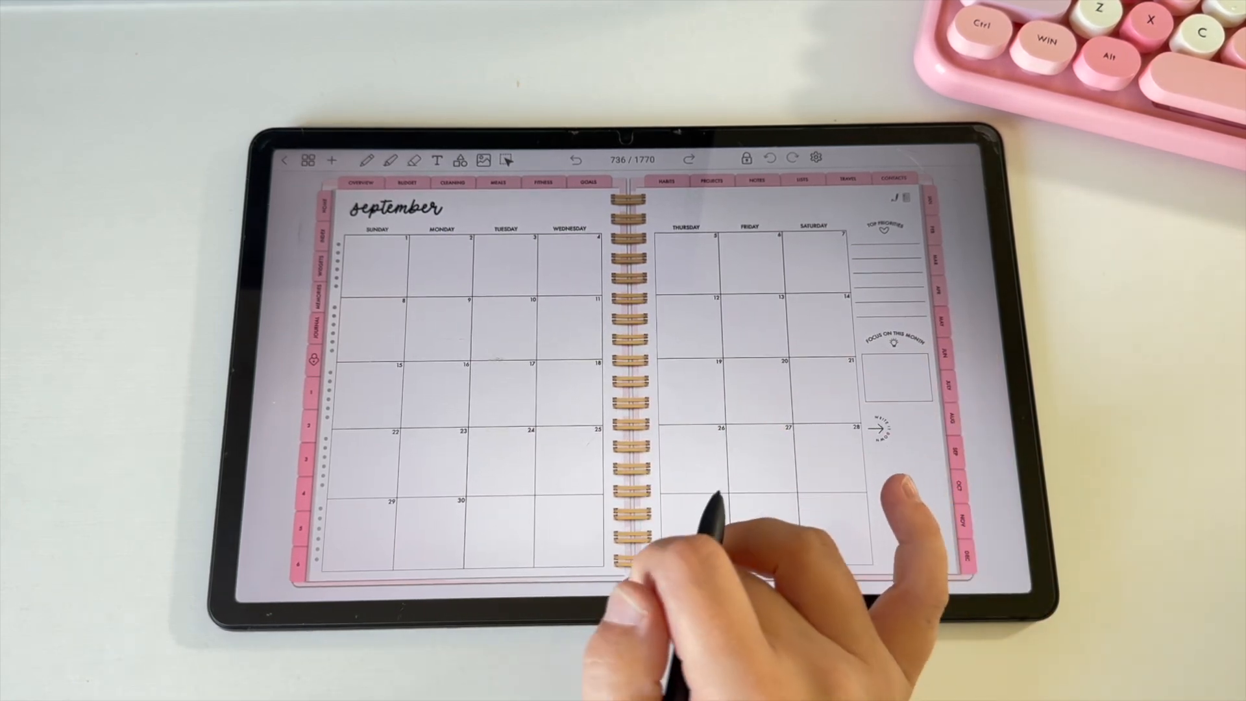
Step: Put Samsung Notes in split screen beside the September planner and return to its All notes list
click(633, 580)
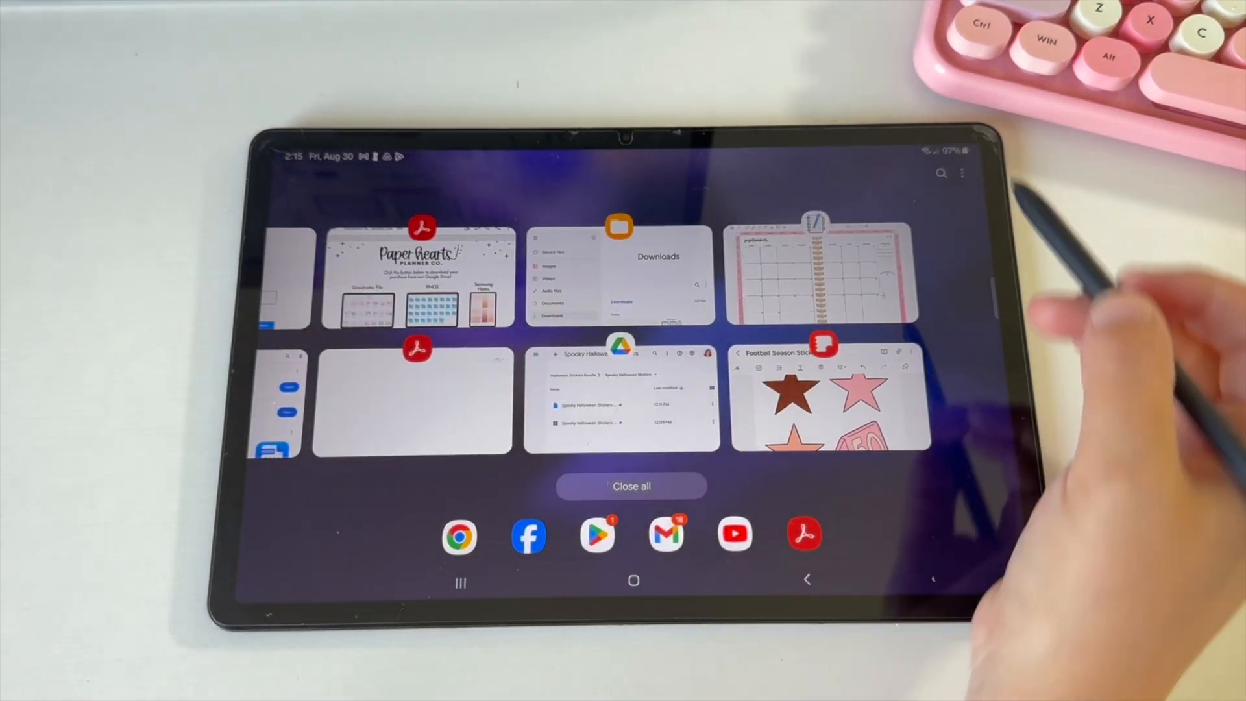
click(817, 226)
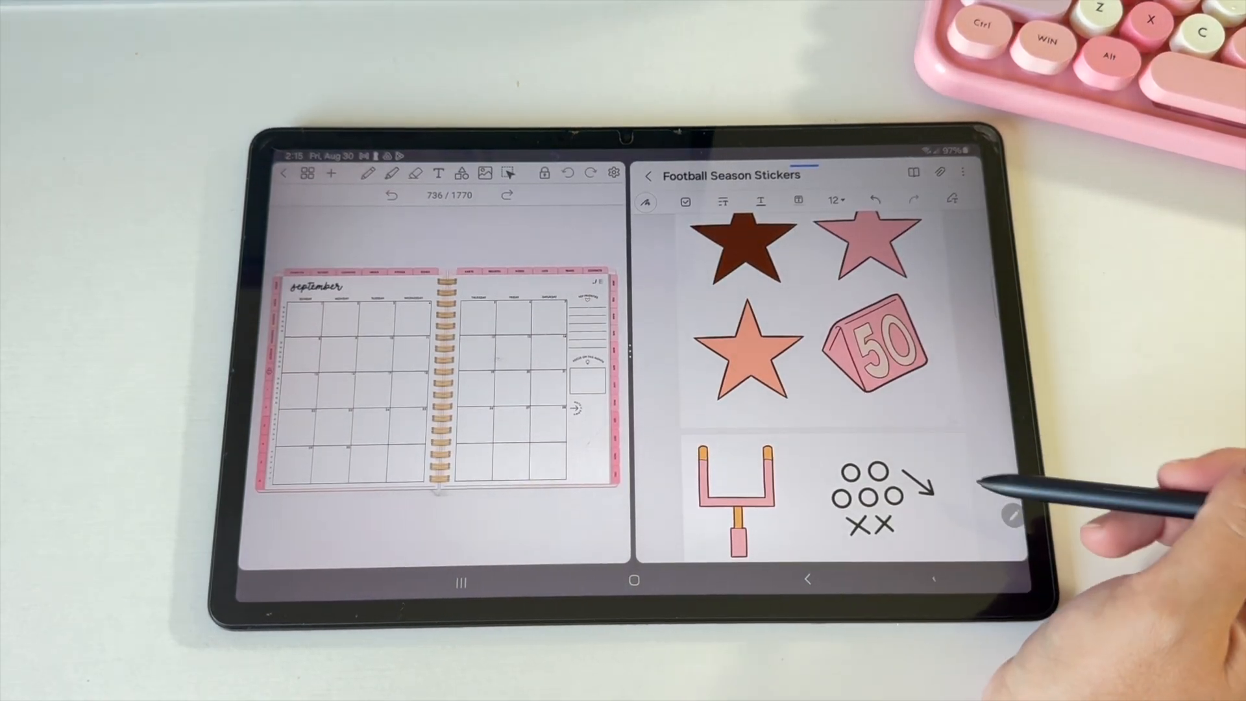
click(649, 175)
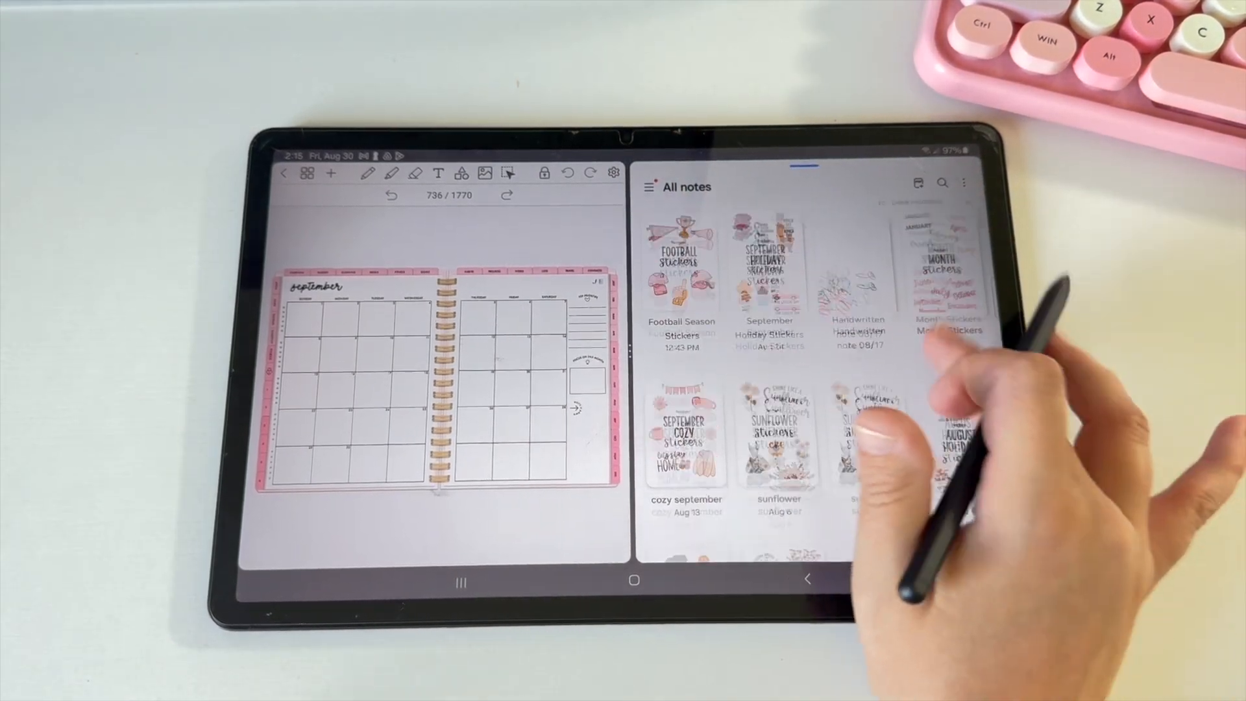
Step: Scroll down through the All notes collection of sticker notes
scroll(down, 3)
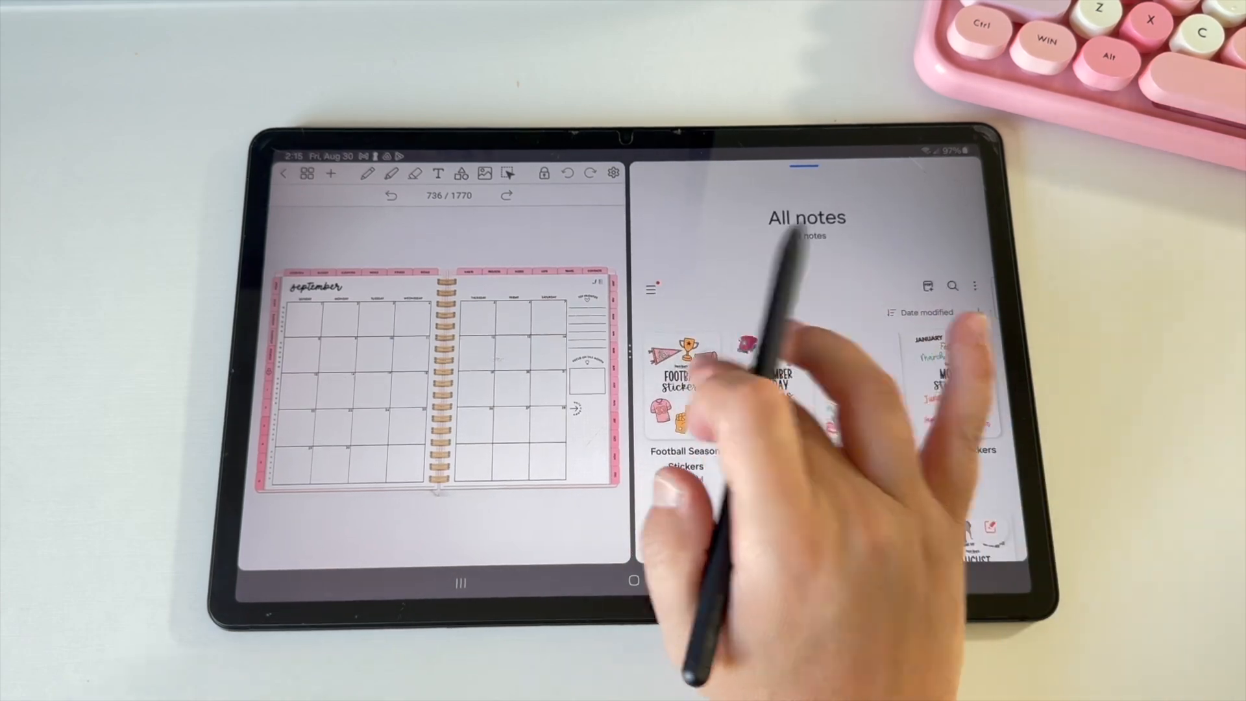
Step: Drag the Go Team pennant from Football Season Stickers onto the September spread near the spiral rings
click(681, 374)
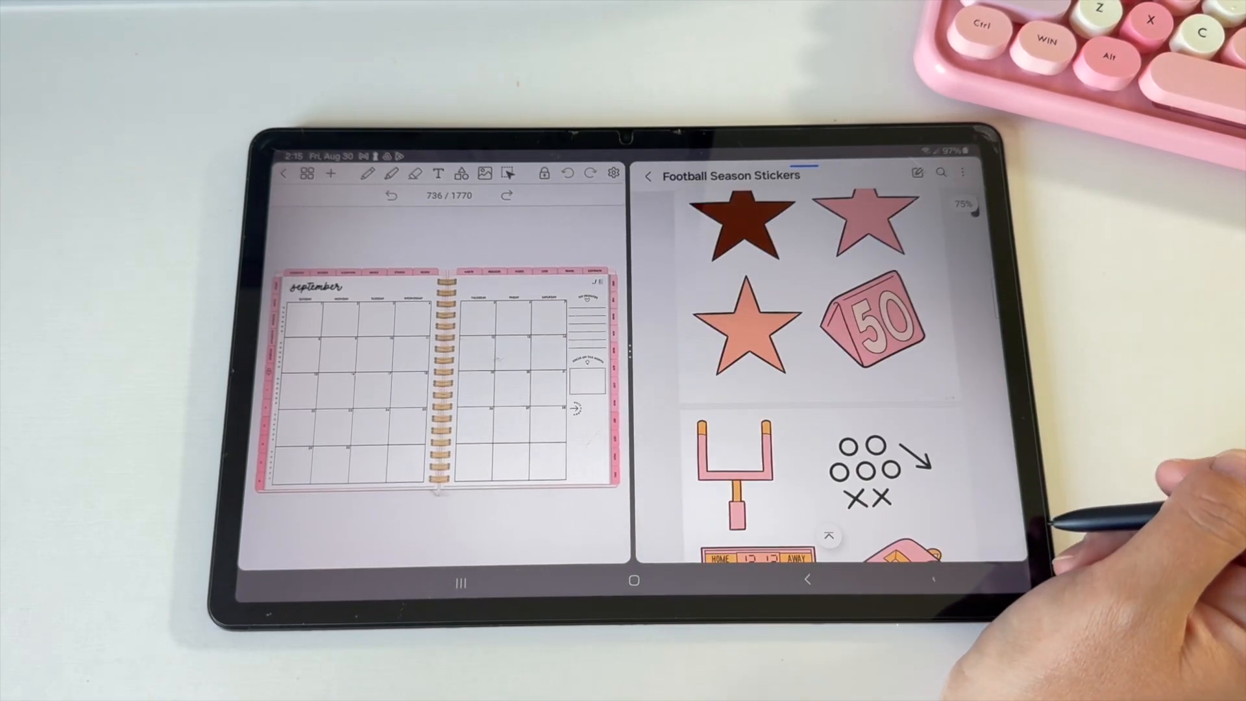
scroll(down, 3)
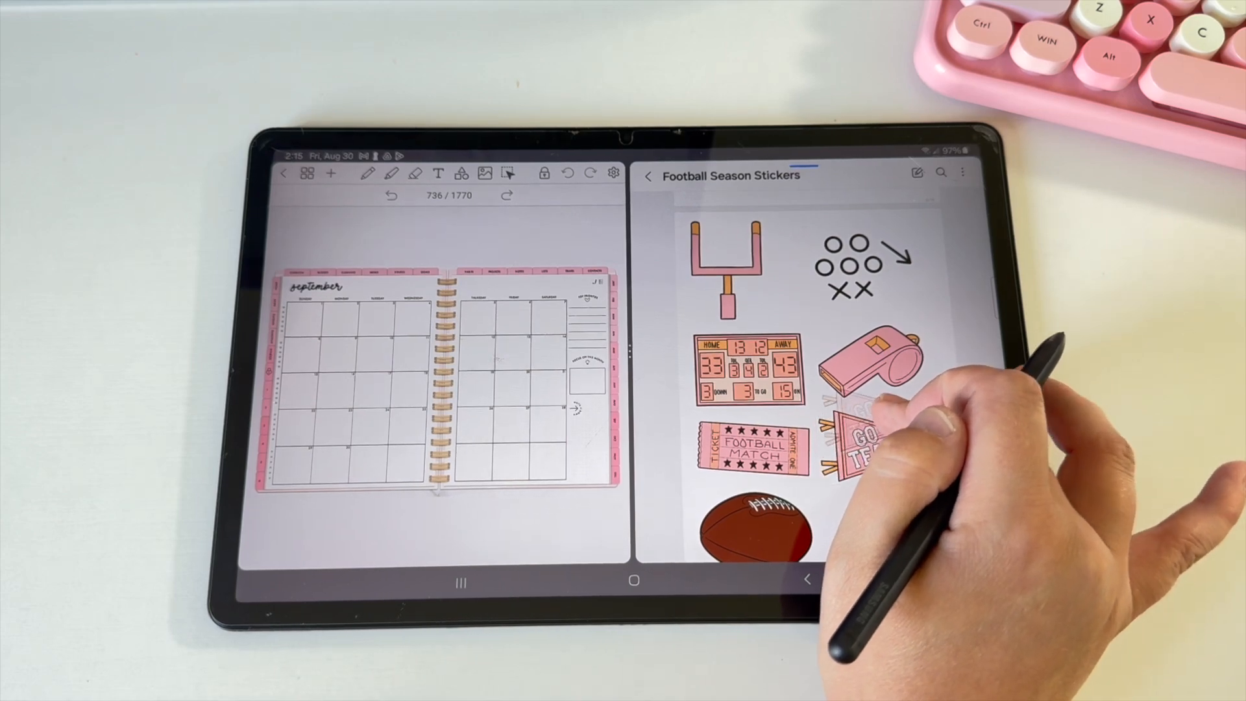
drag(866, 445, 445, 378)
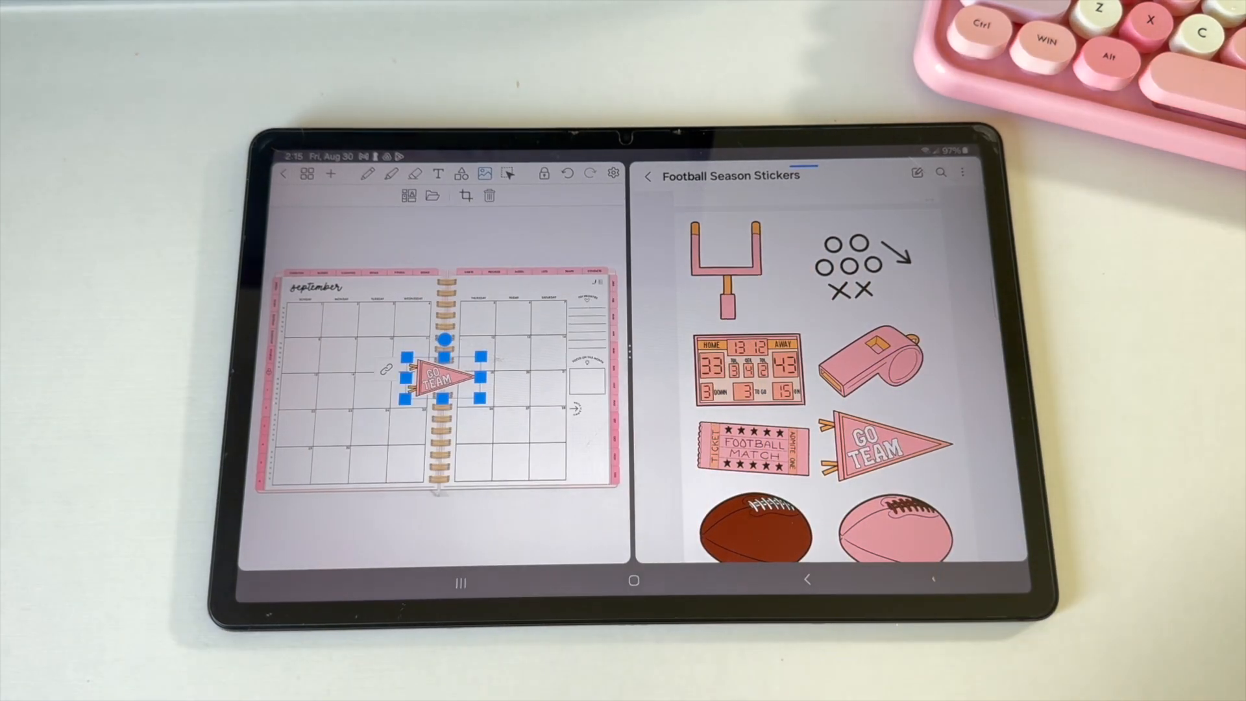